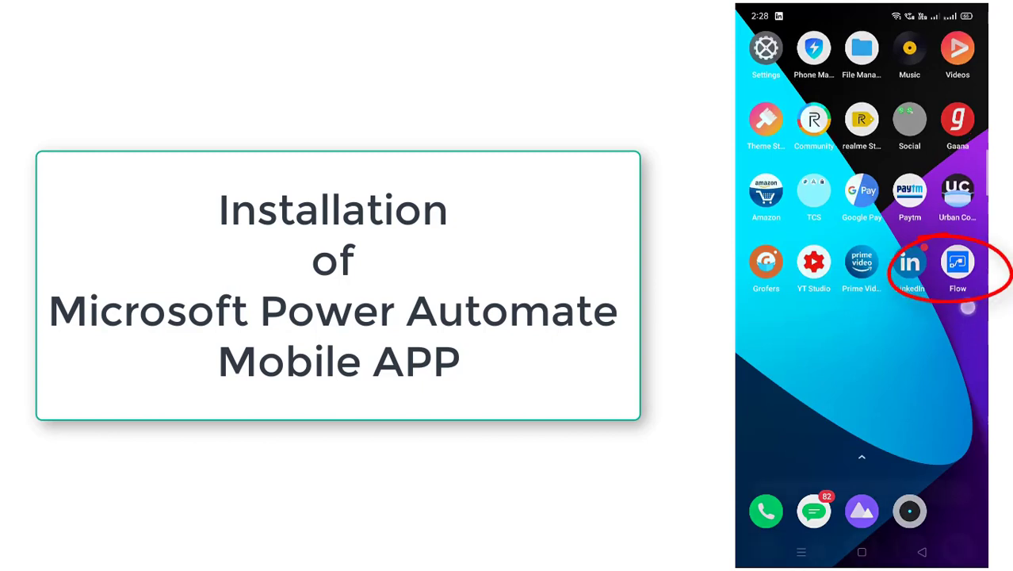
Launch the Flow app from the phone home screen to its welcome screen
{"action": "left_click", "coordinate": [958, 262]}
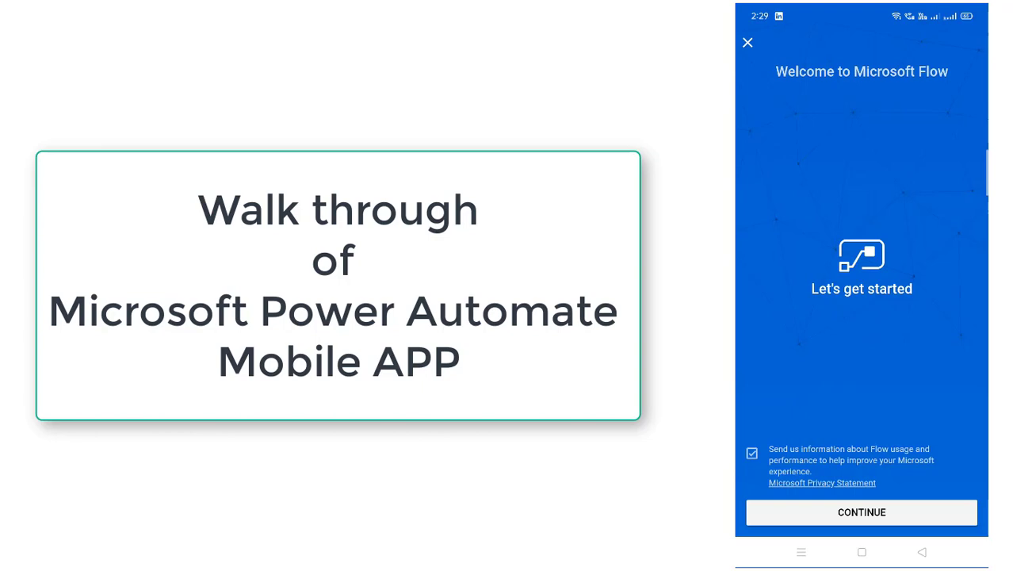
Continue past the welcome screen, review the Activity feed, and view Approvals (none pending)
{"action": "left_click", "coordinate": [861, 512]}
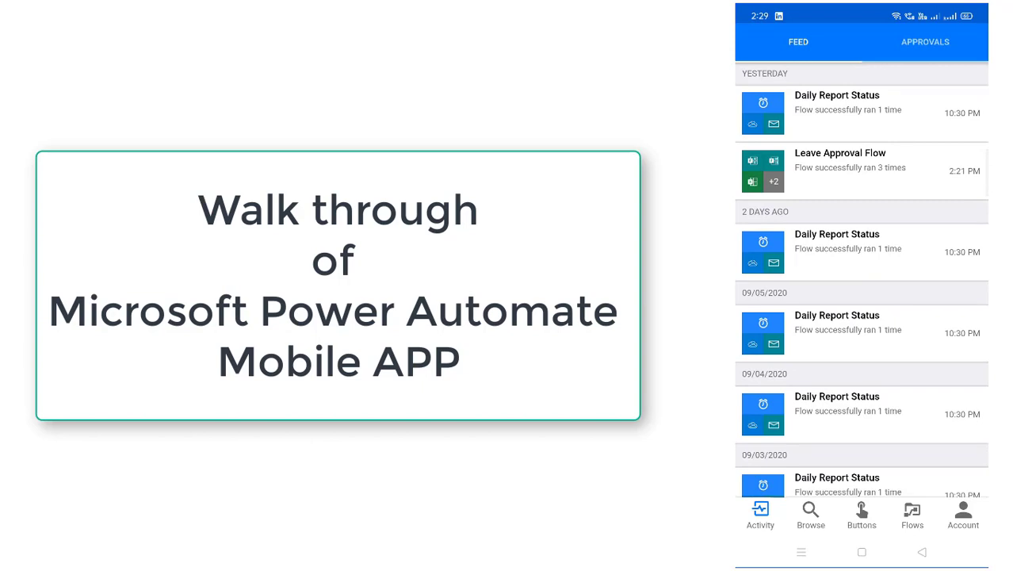
{"action": "scroll", "scroll_direction": "down", "scroll_amount": 3}
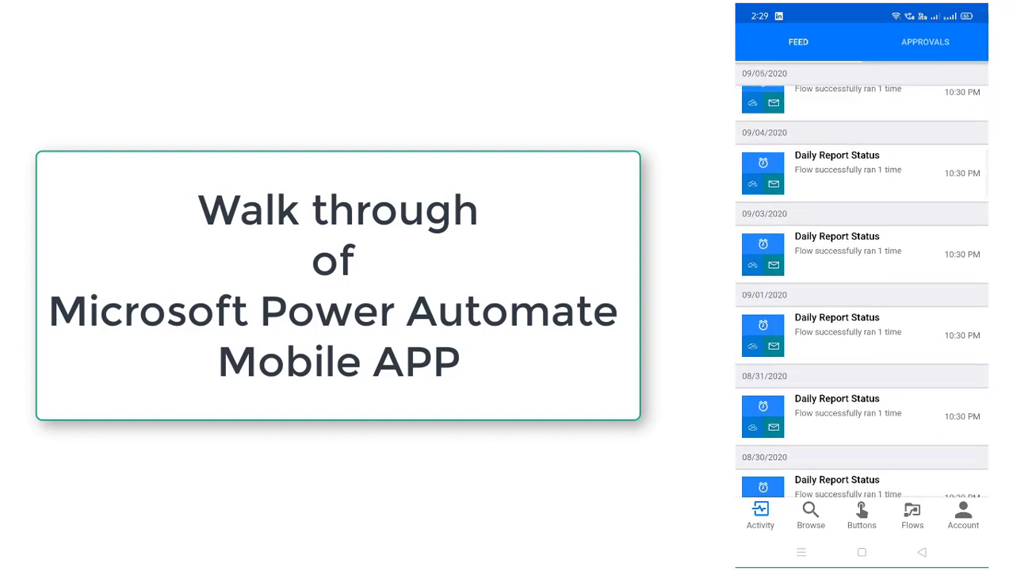
{"action": "left_click", "coordinate": [925, 41]}
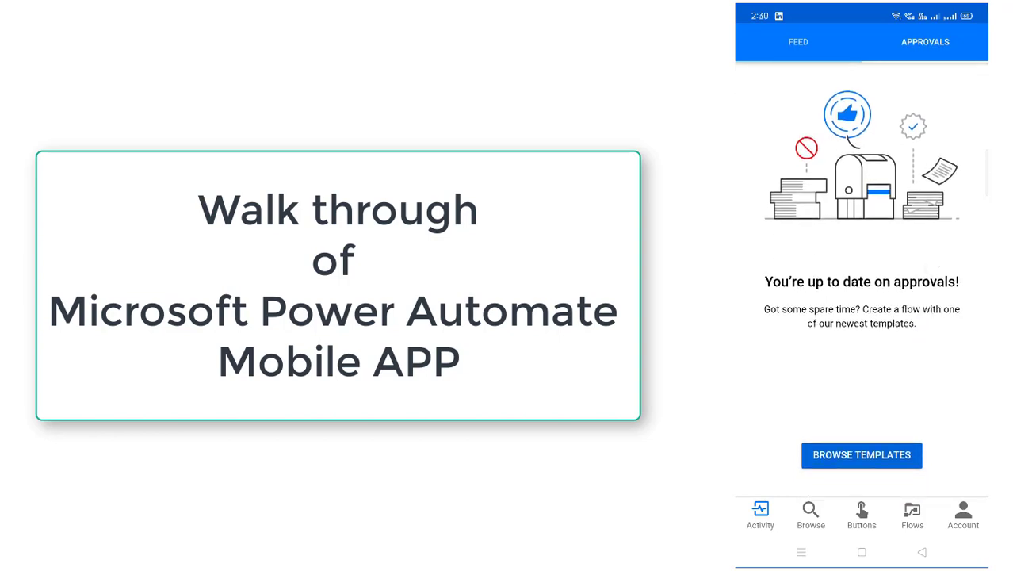
Browse the template gallery through the Featured, Approval, Collect data and Email categories
{"action": "left_click", "coordinate": [863, 455]}
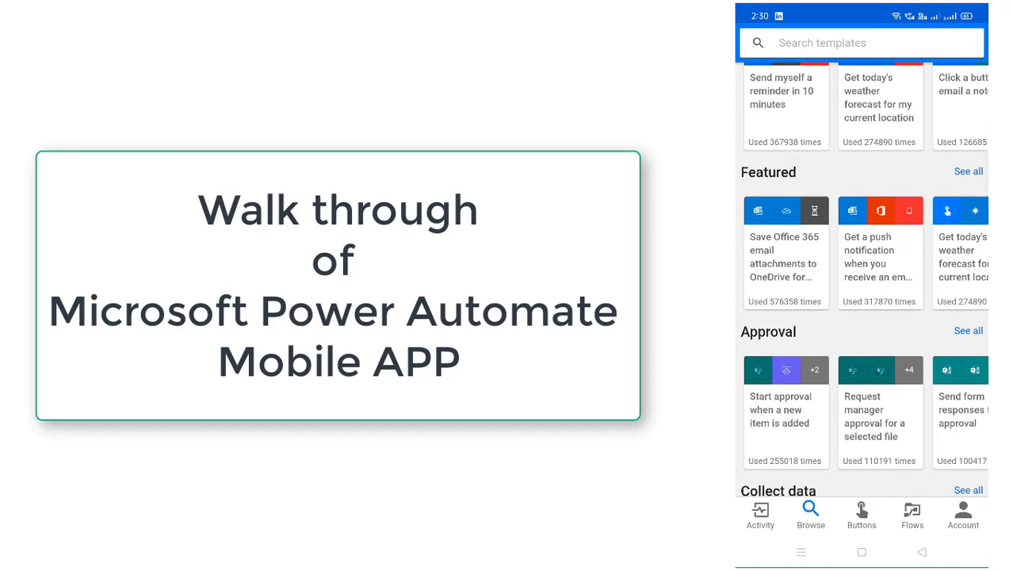
{"action": "scroll", "scroll_direction": "down", "scroll_amount": 3}
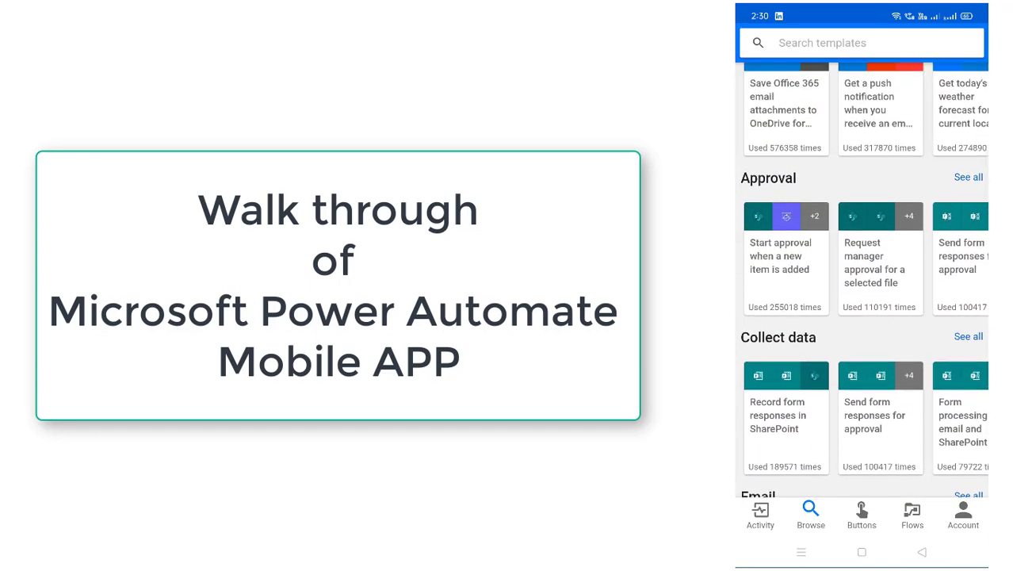
{"action": "scroll", "scroll_direction": "down", "scroll_amount": 3}
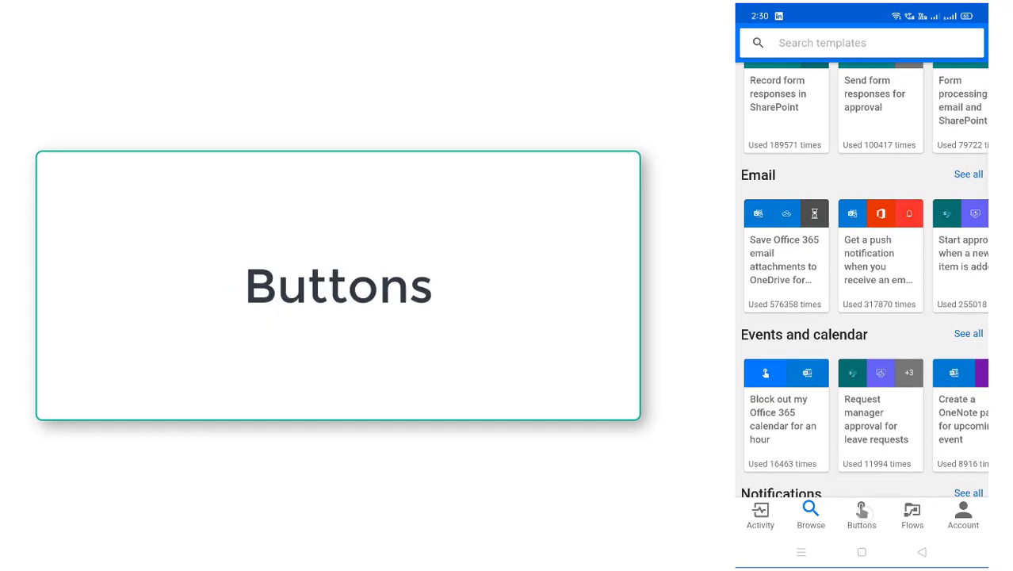
View the Buttons list, inspect the Data to Excel input form (EmpName, Email, Age) and leave without running
{"action": "left_click", "coordinate": [862, 516]}
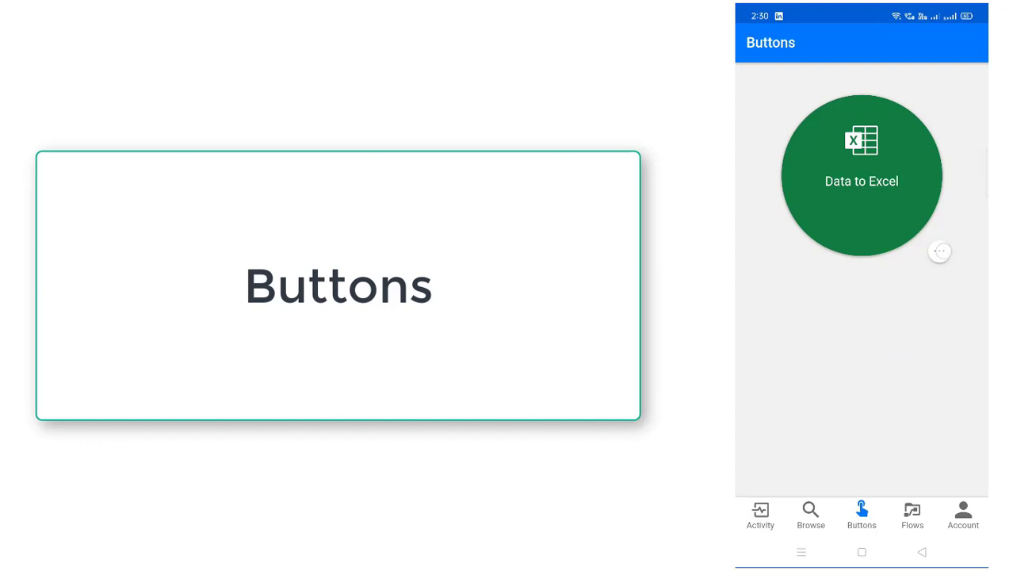
{"action": "left_click", "coordinate": [939, 251]}
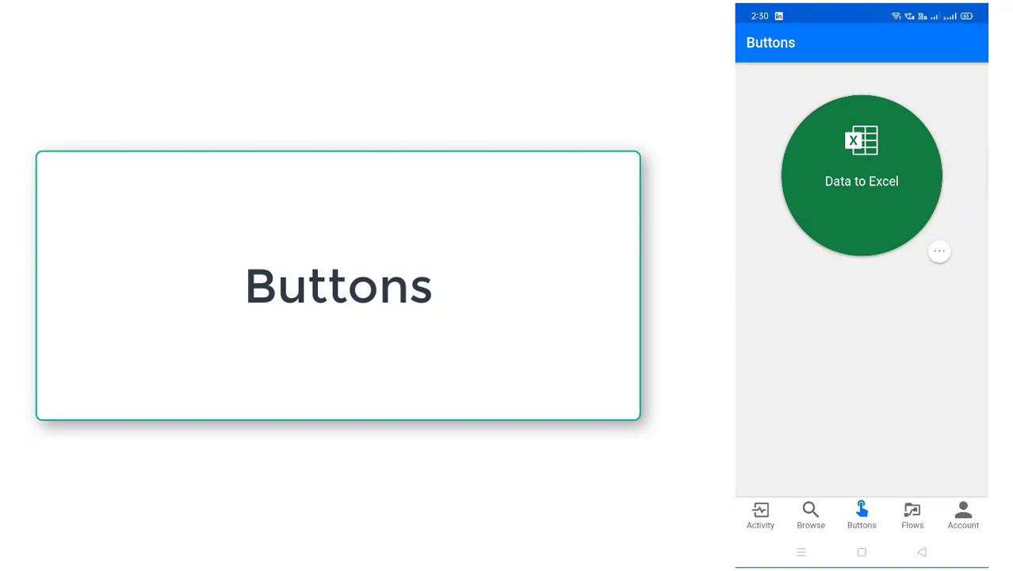
{"action": "left_click", "coordinate": [863, 176]}
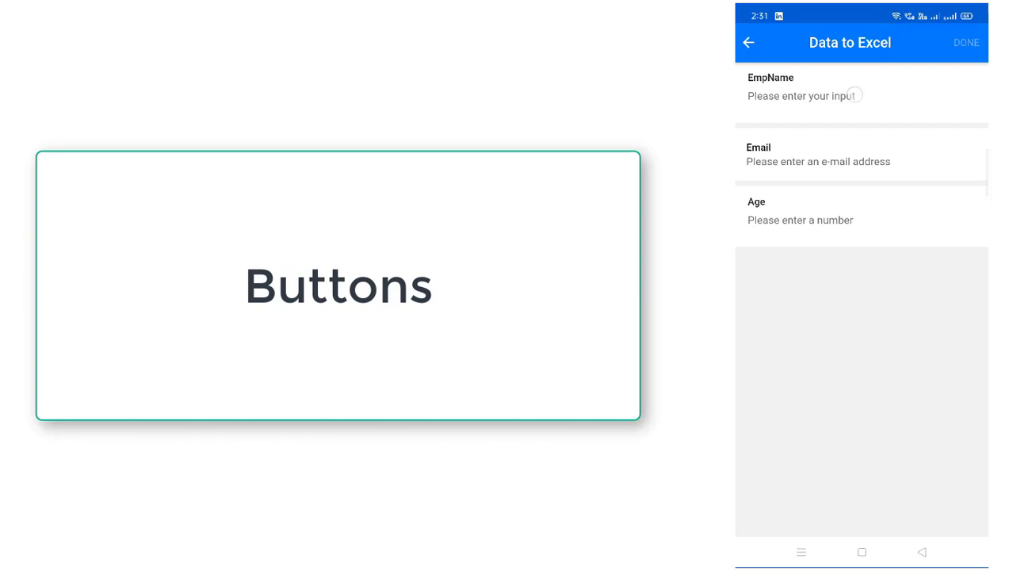
{"action": "left_click", "coordinate": [801, 97]}
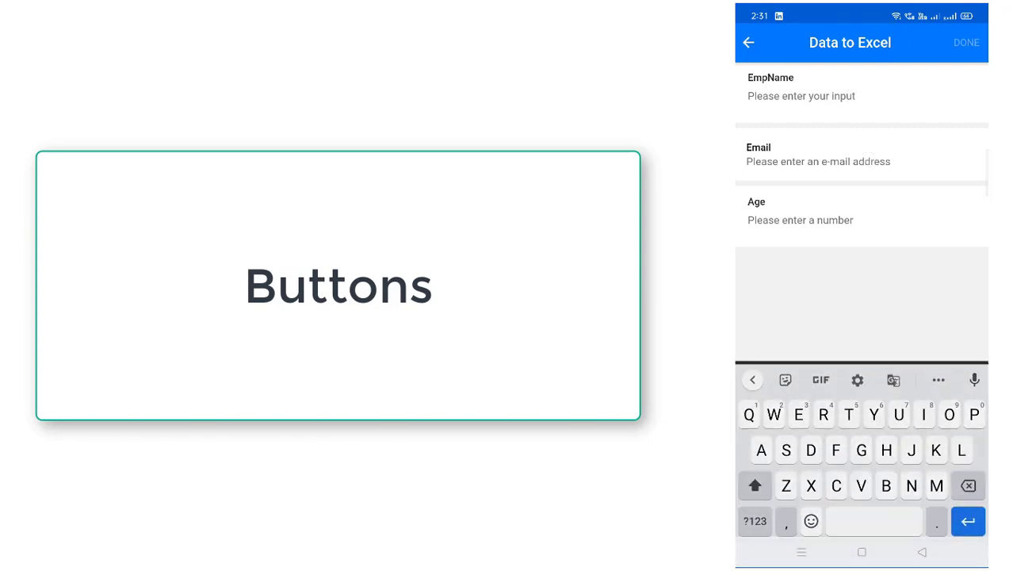
{"action": "left_click", "coordinate": [749, 43]}
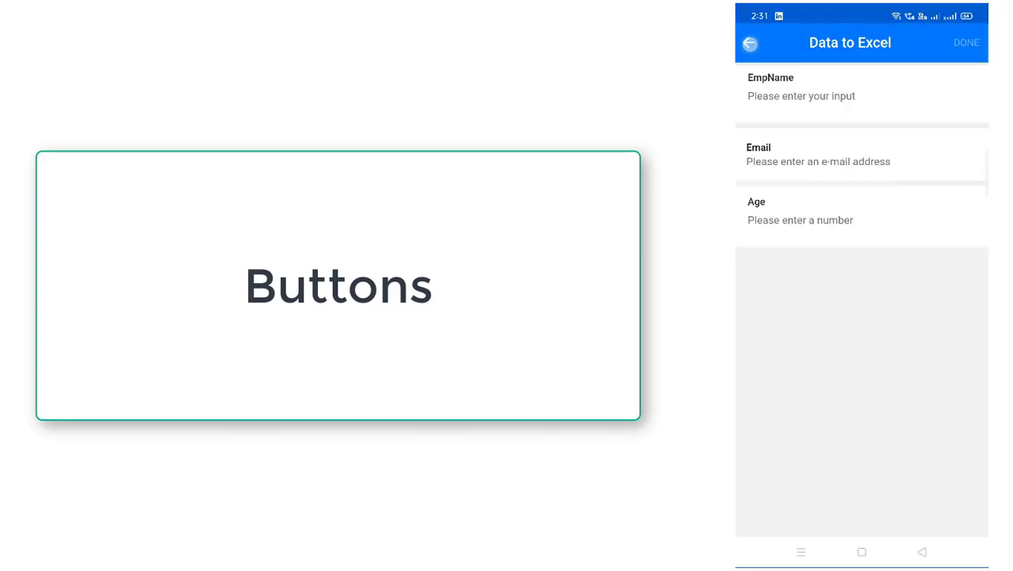
{"action": "left_click", "coordinate": [750, 43]}
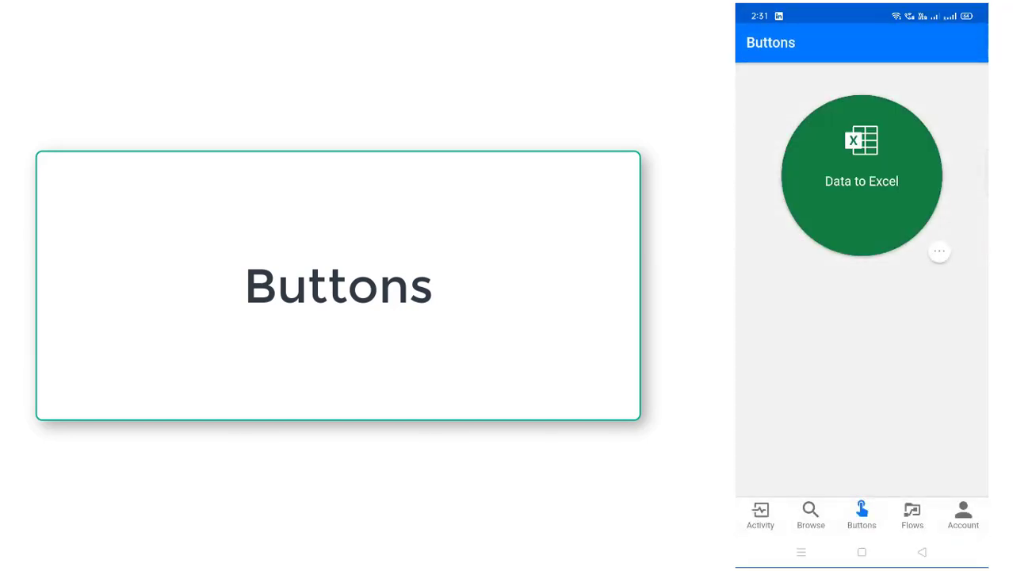
Review the Flows list with Daily Report Status and team flows, then return to the Activity feed
{"action": "left_click", "coordinate": [913, 515]}
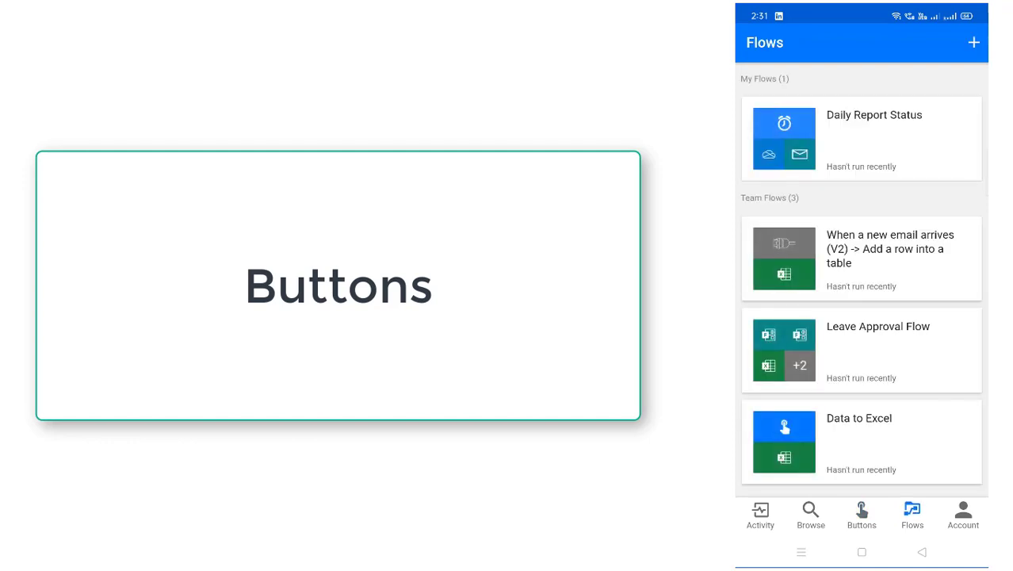
{"action": "left_click", "coordinate": [913, 514]}
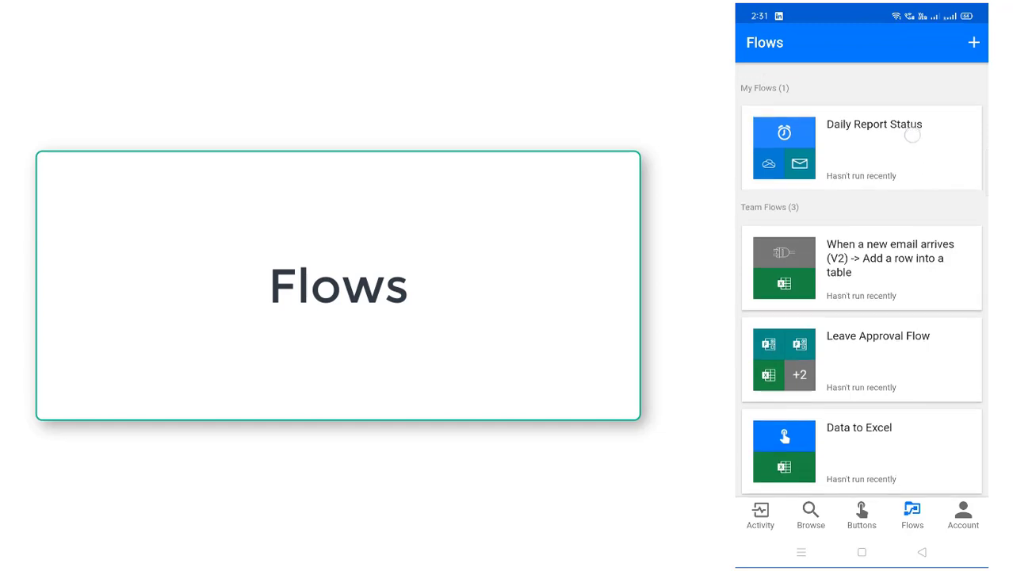
{"action": "scroll", "scroll_direction": "up", "scroll_amount": 3}
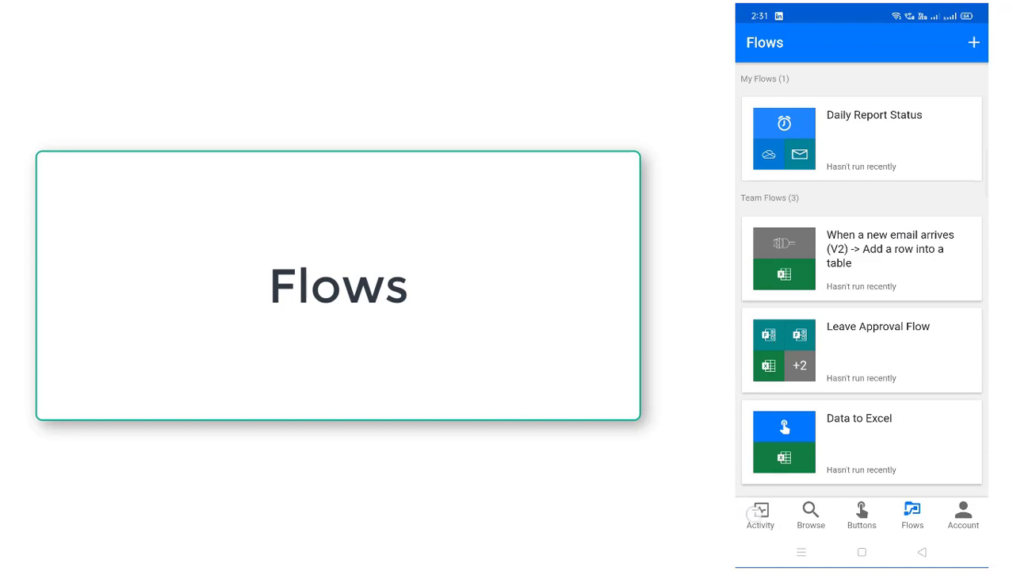
{"action": "left_click", "coordinate": [861, 515]}
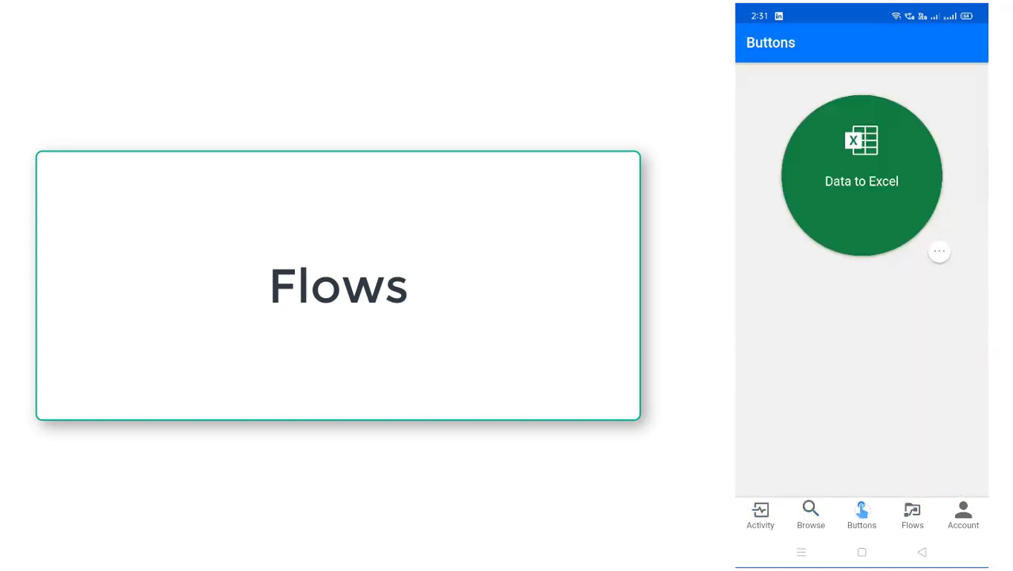
{"action": "left_click", "coordinate": [912, 516]}
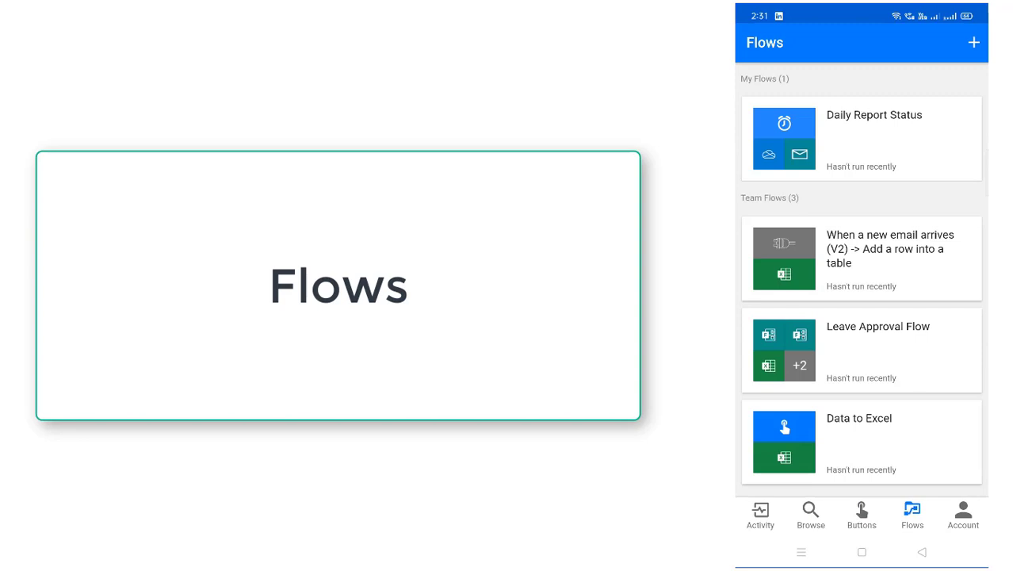
{"action": "left_click", "coordinate": [759, 515]}
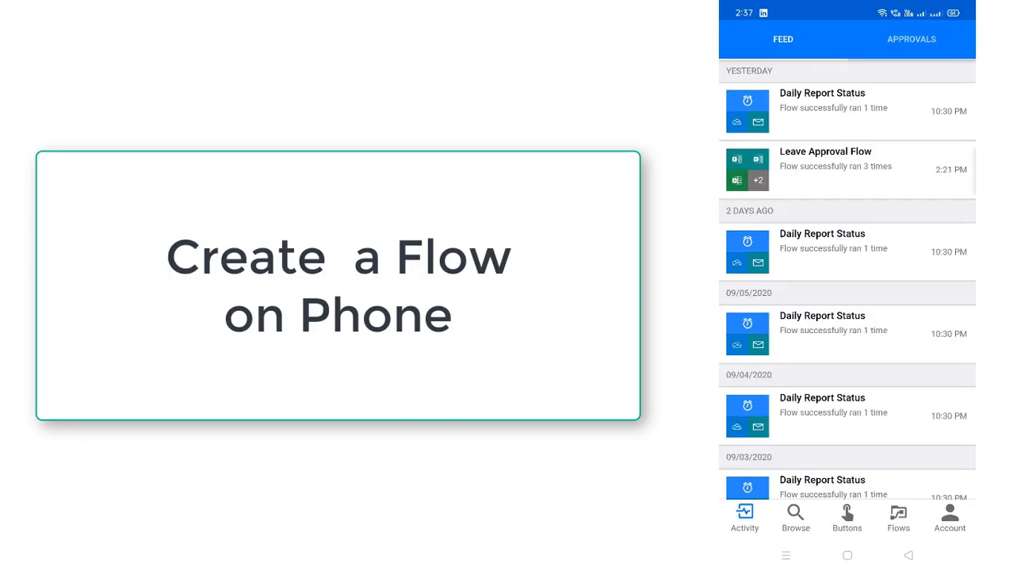
Start a new flow from a template via the Flows list
{"action": "left_click", "coordinate": [898, 517]}
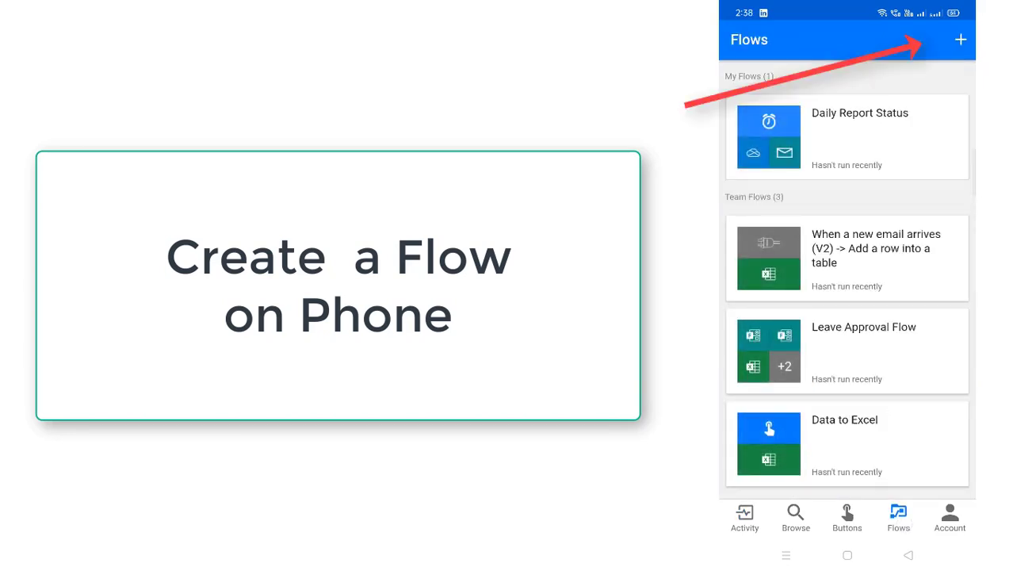
{"action": "left_click", "coordinate": [961, 40]}
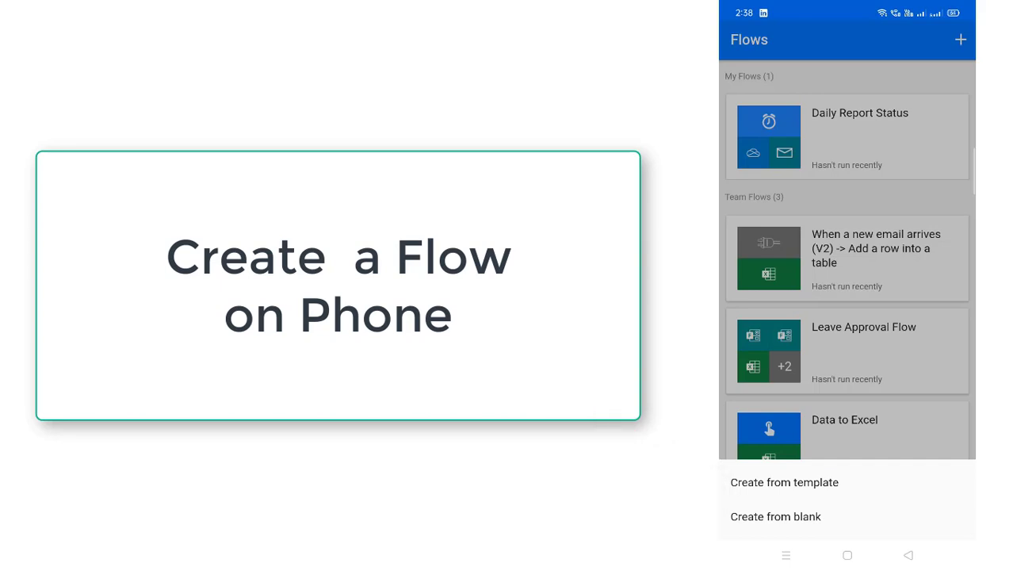
{"action": "left_click", "coordinate": [784, 482]}
{"action": "type", "text": "Twitter"}
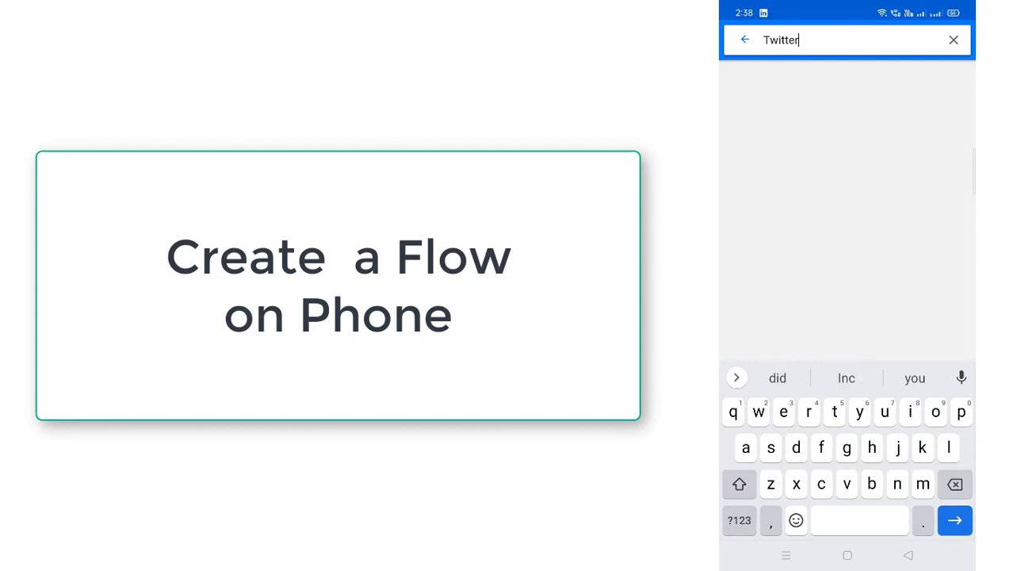
Search templates for 'Twitter' and select 'Get a push notification on tweet with a certain keyword'
{"action": "left_click", "coordinate": [954, 520]}
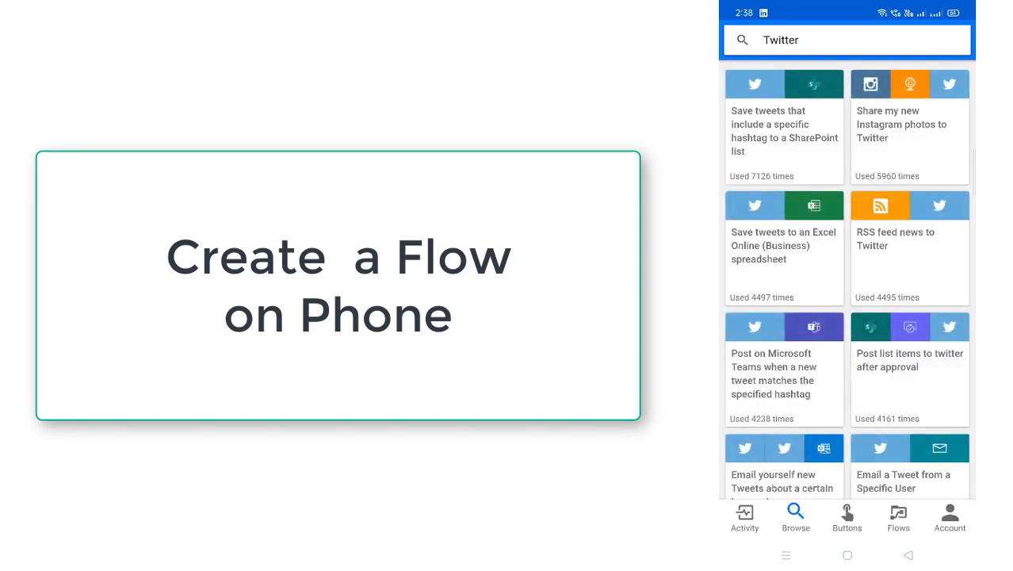
{"action": "scroll", "scroll_direction": "down", "scroll_amount": 3}
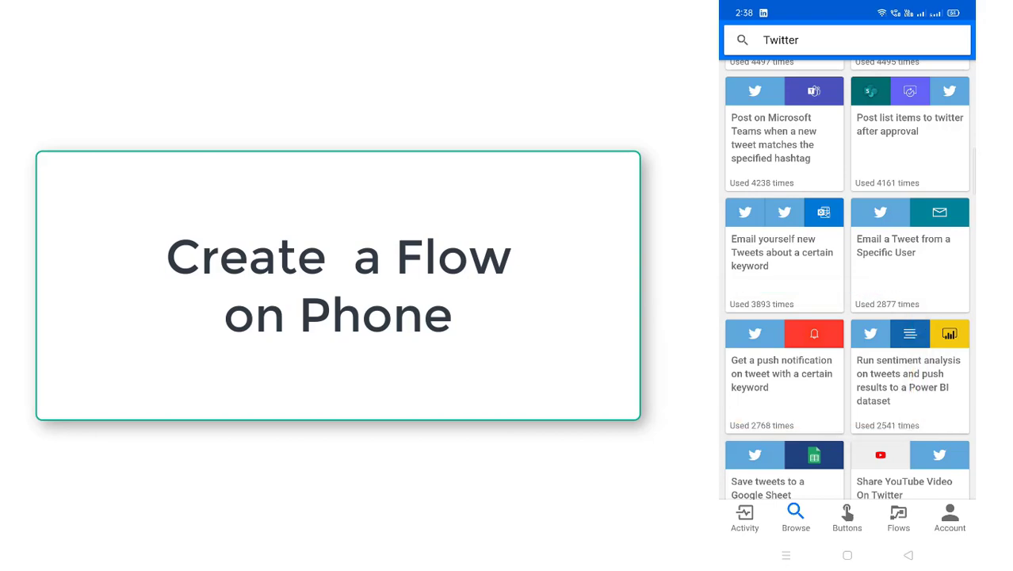
{"action": "left_click", "coordinate": [783, 374]}
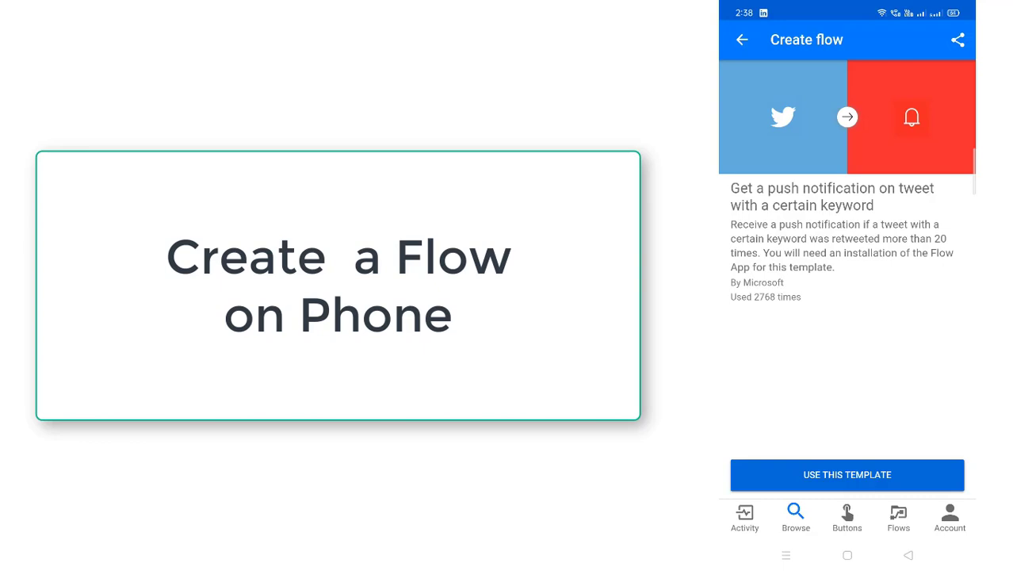
Use the template and set the tweet search text to 'Power automate'
{"action": "left_click", "coordinate": [847, 475]}
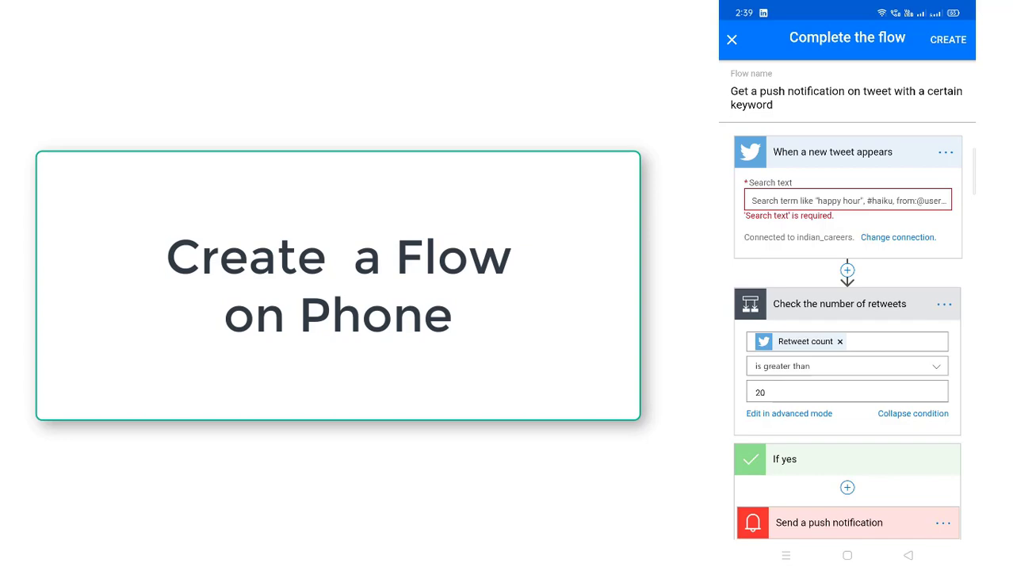
{"action": "left_click", "coordinate": [847, 200]}
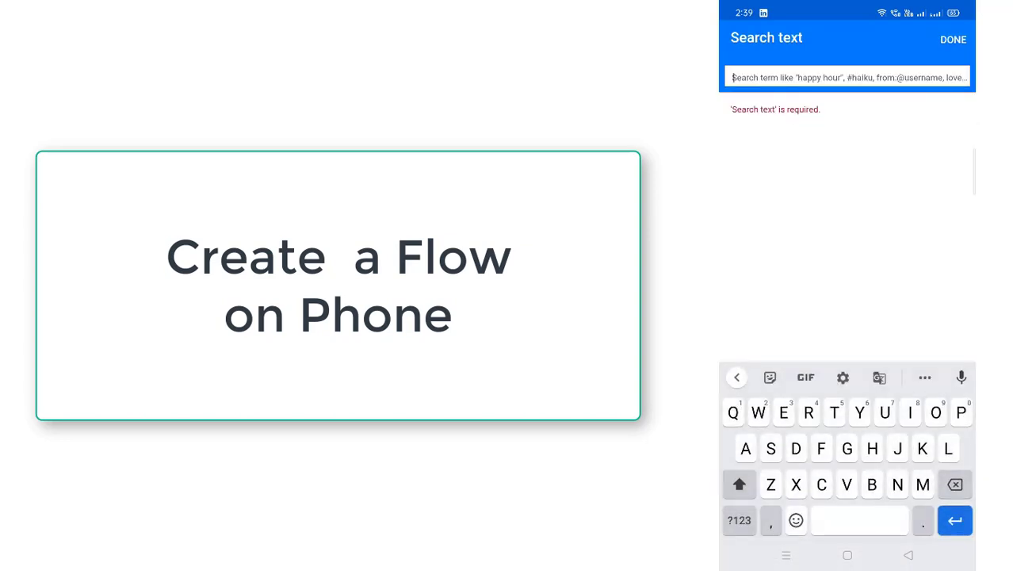
{"action": "type", "text": "Power a"}
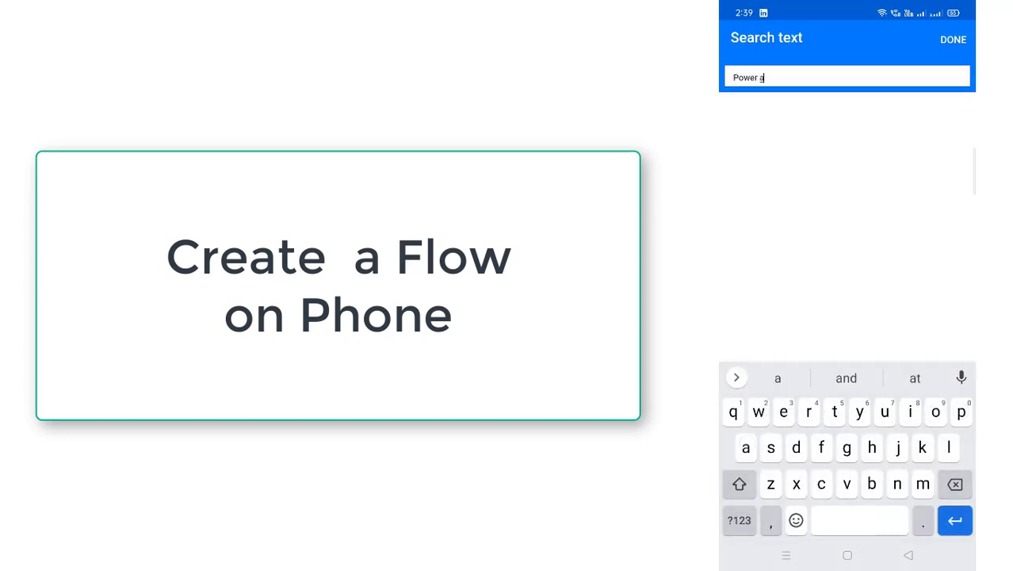
{"action": "type", "text": "utomate"}
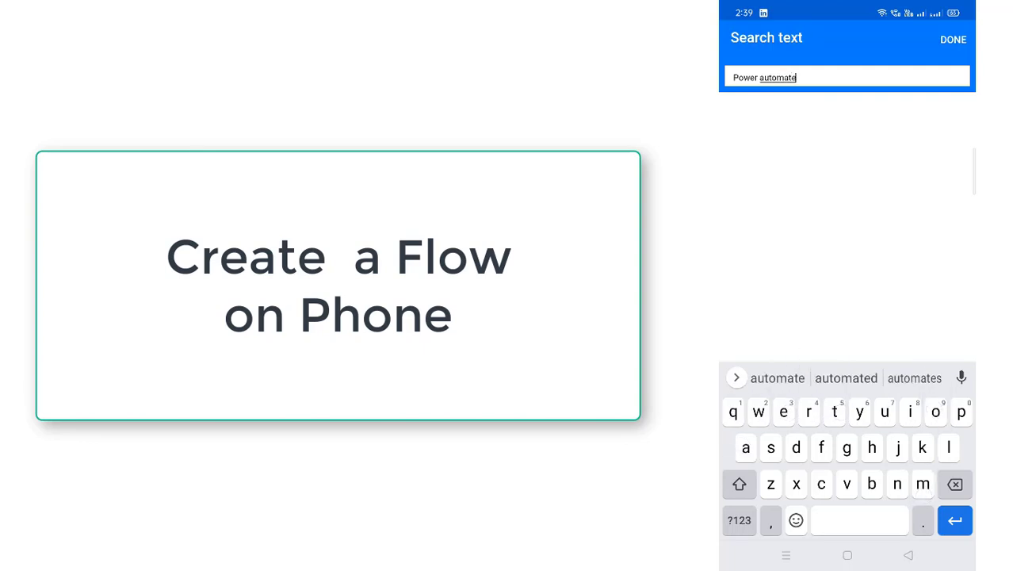
{"action": "left_click", "coordinate": [953, 38]}
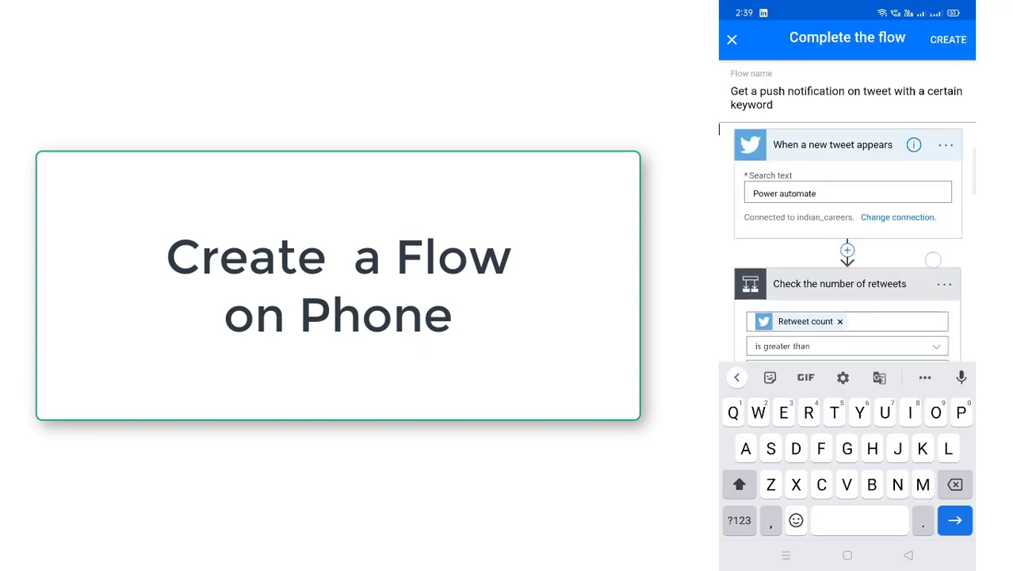
Review the flow steps including retweet count above 20 and create the flow
{"action": "scroll", "scroll_direction": "up", "scroll_amount": 3}
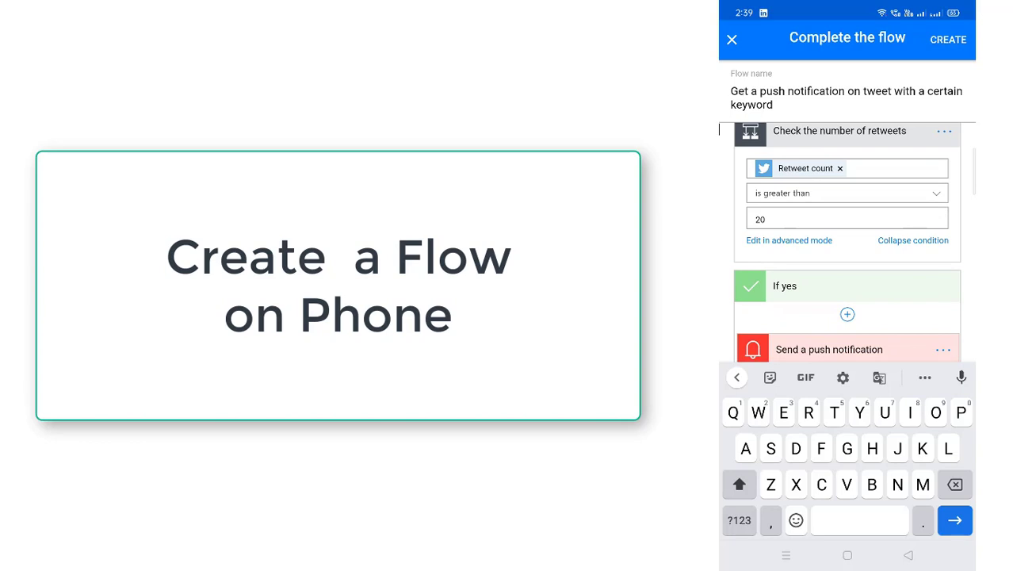
{"action": "scroll", "scroll_direction": "down", "scroll_amount": 3}
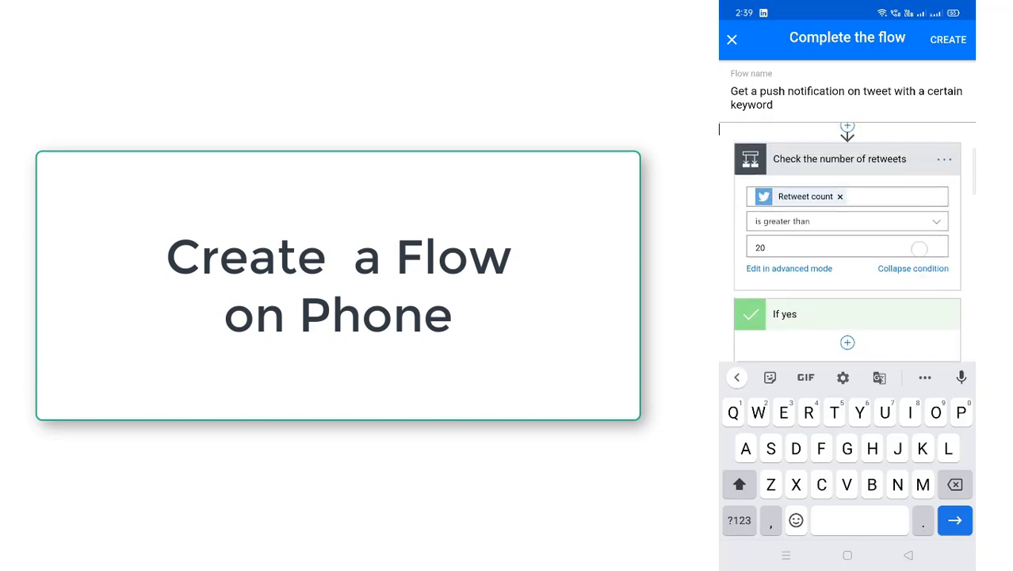
{"action": "scroll", "scroll_direction": "up", "scroll_amount": 3}
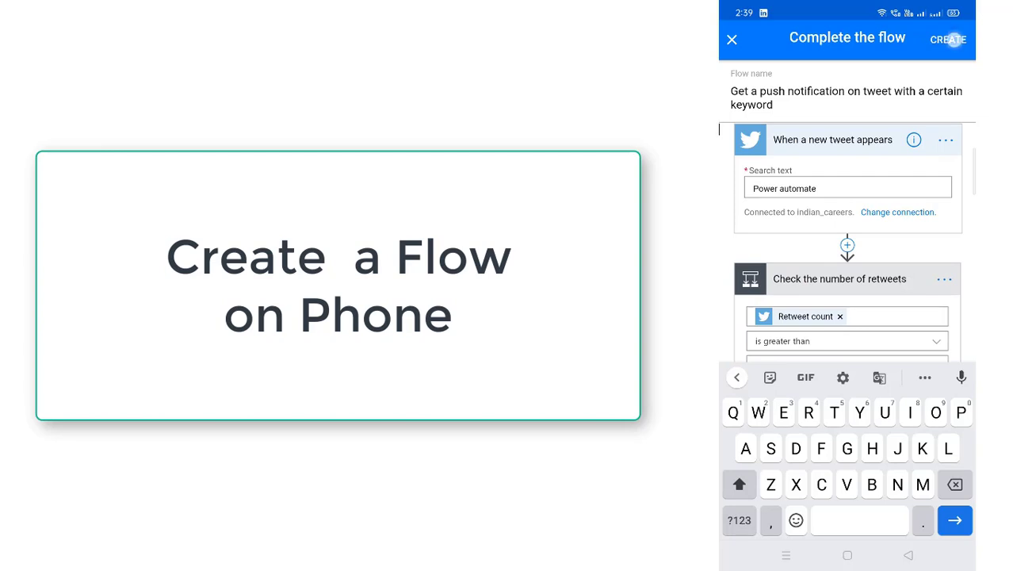
{"action": "left_click", "coordinate": [947, 40]}
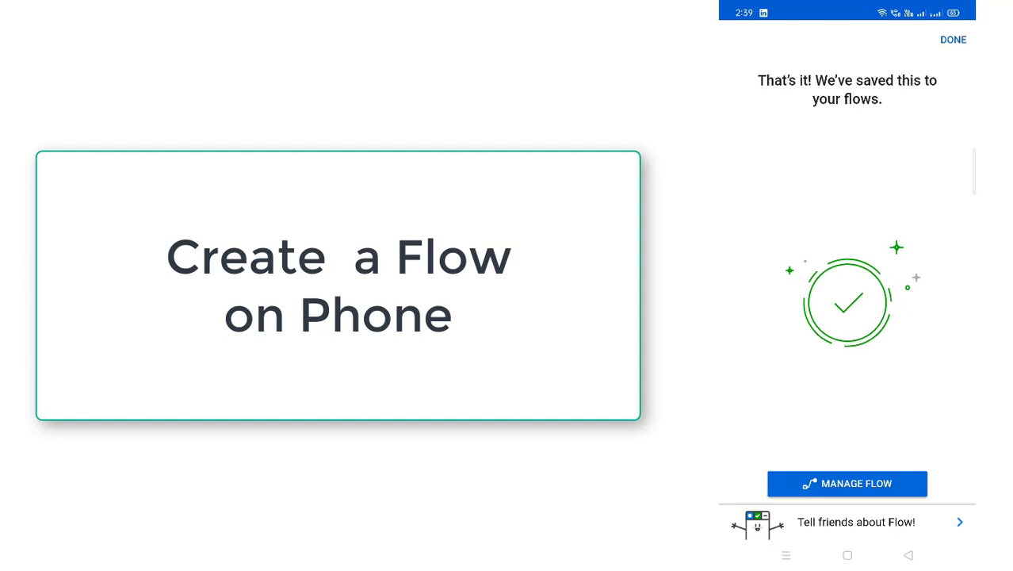
Dismiss the saved confirmation and see the new tweet flow listed under My Flows
{"action": "left_click", "coordinate": [953, 39]}
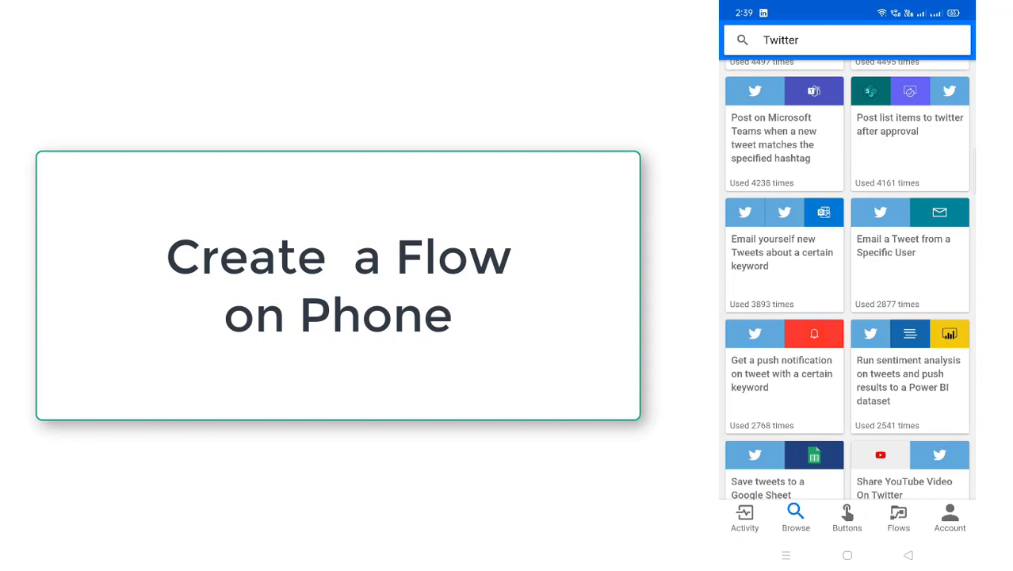
{"action": "left_click", "coordinate": [897, 519]}
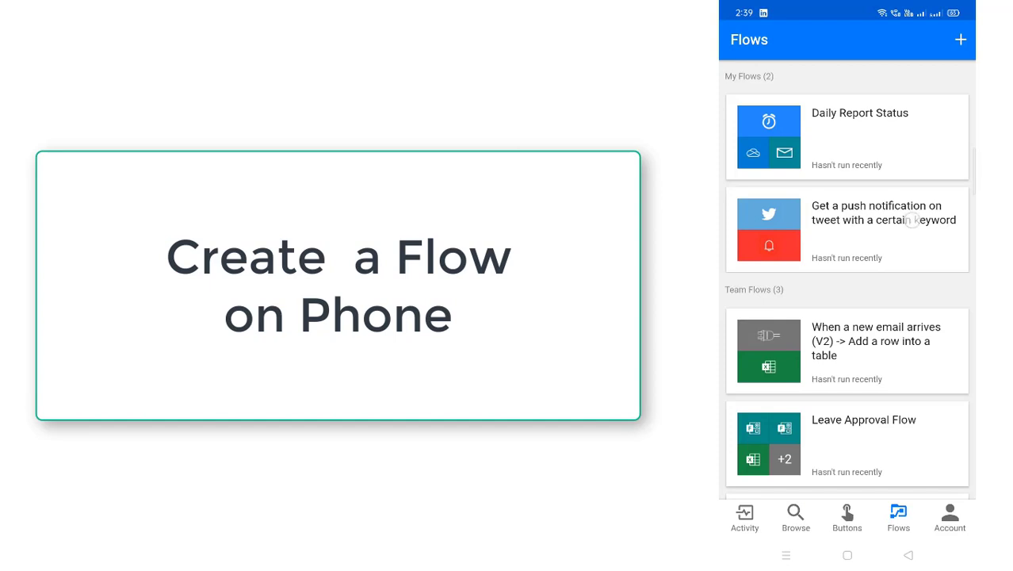
{"action": "left_click", "coordinate": [847, 230]}
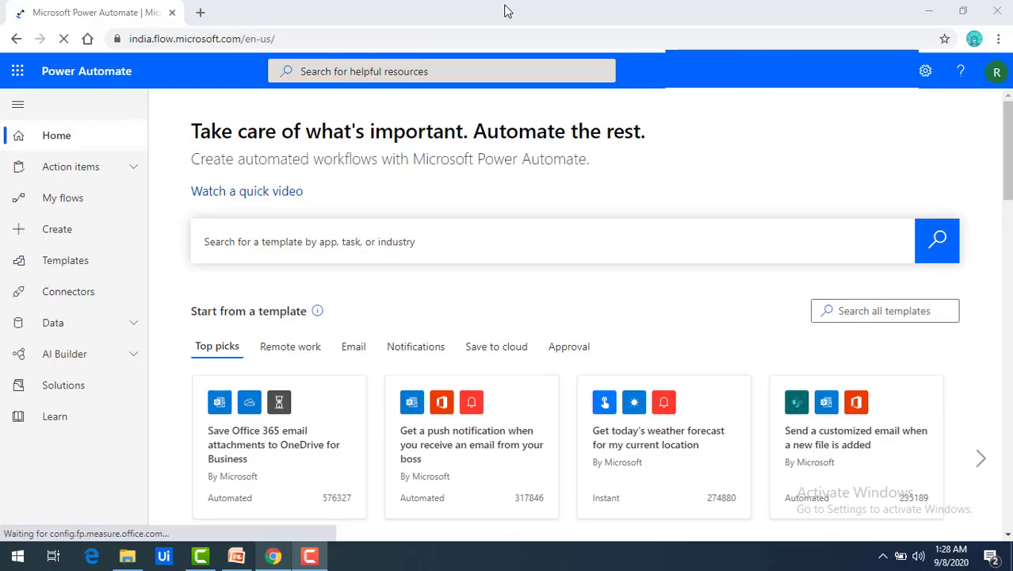
{"action": "mouse_move", "coordinate": [63, 197]}
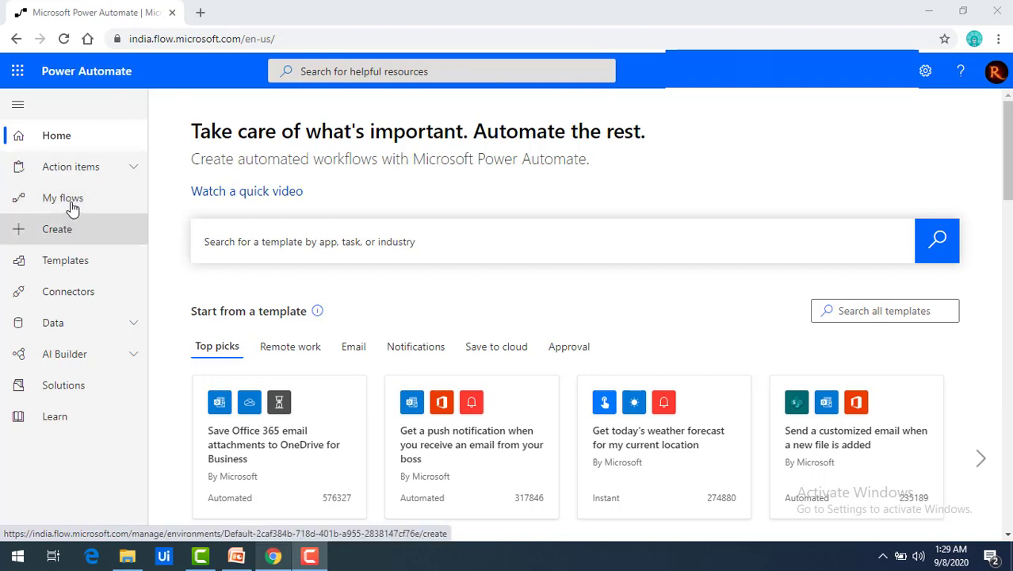
Show My flows in the web portal, listing the tweet push-notification flow above Daily Report Status
{"action": "left_click", "coordinate": [62, 197]}
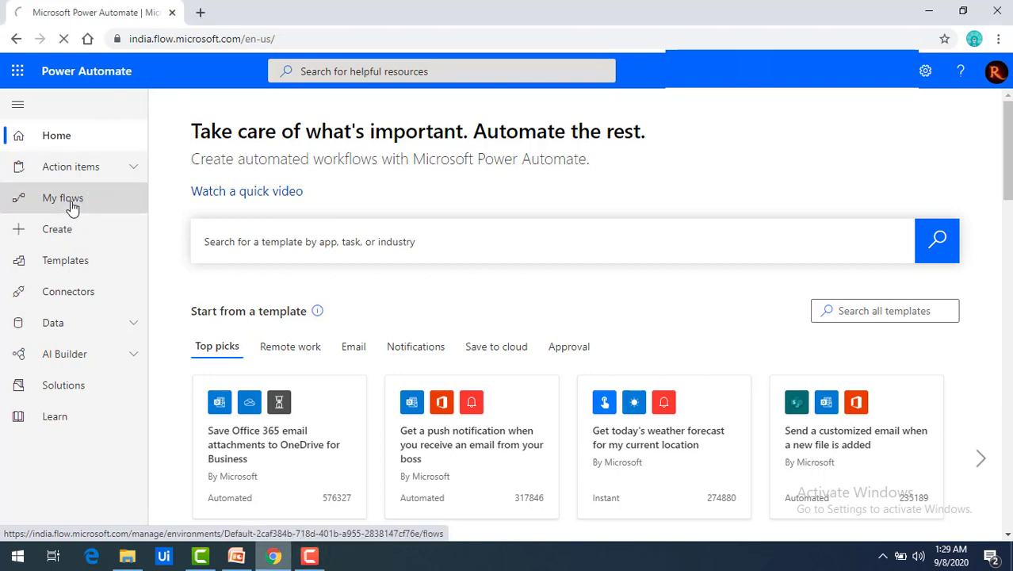
{"action": "left_click", "coordinate": [63, 196]}
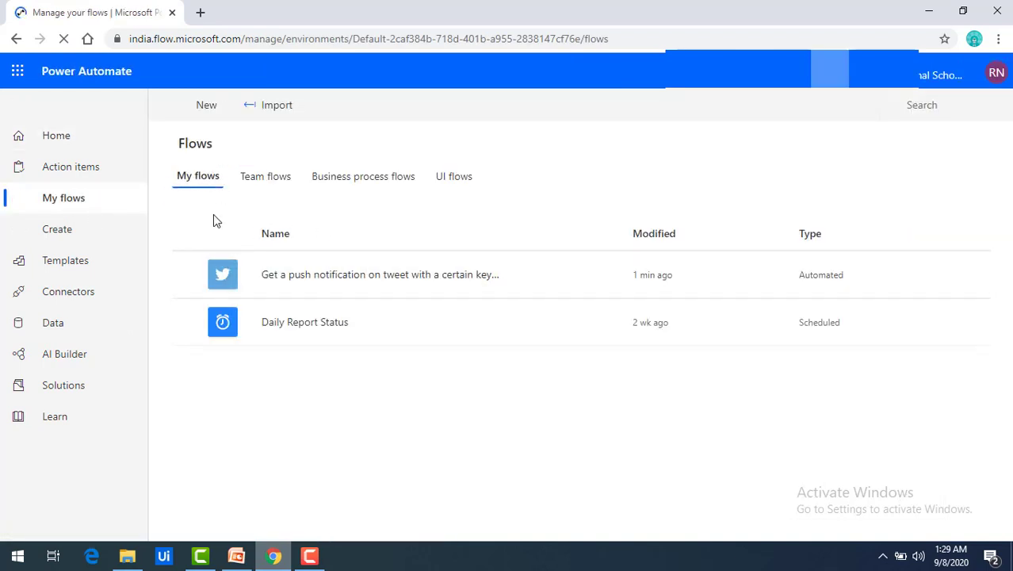
{"action": "mouse_move", "coordinate": [309, 285]}
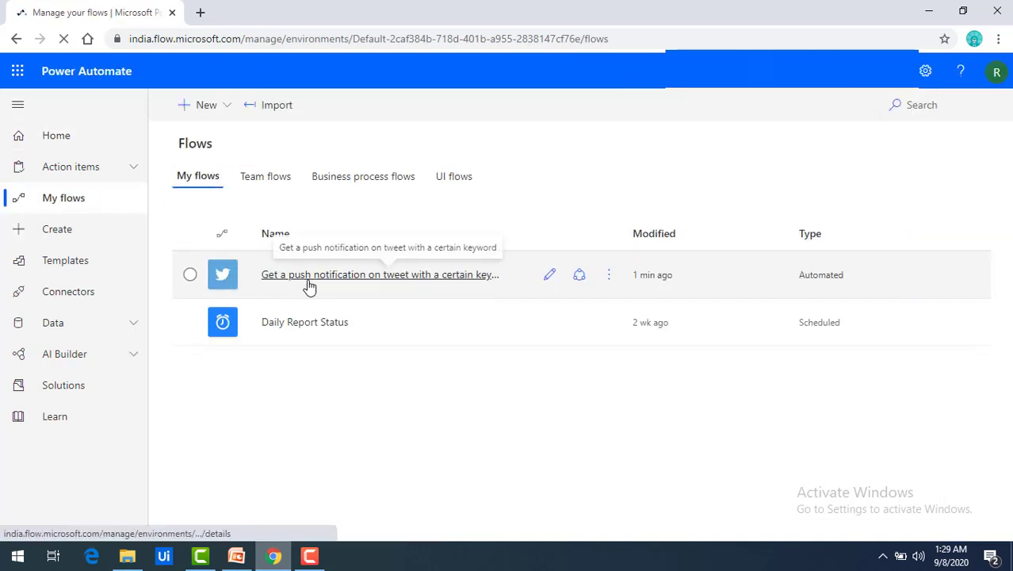